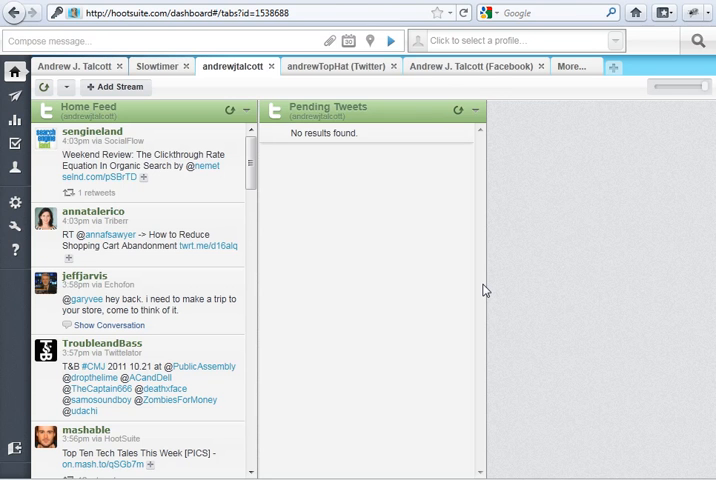
pyautogui.moveTo(504, 280)
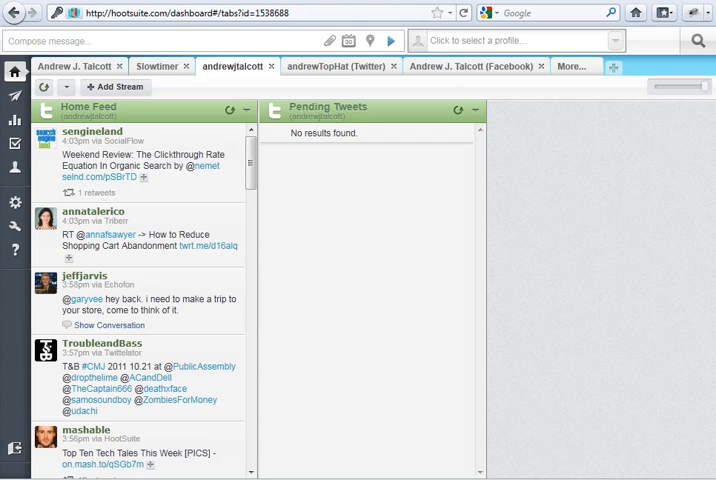
pyautogui.write('andrewjtalcott.com/')
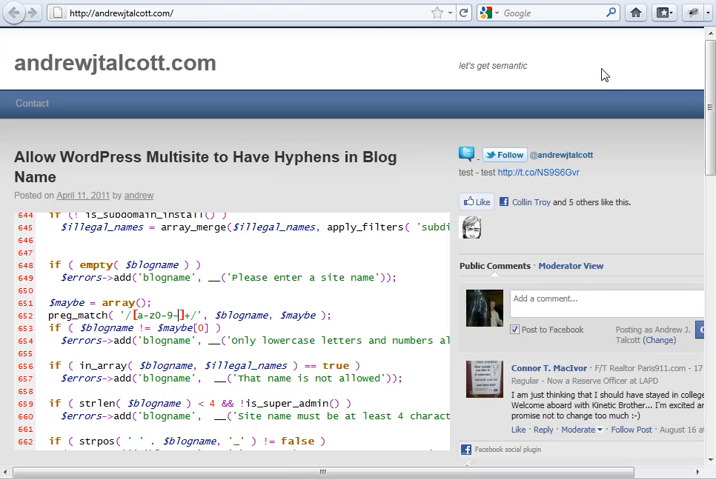
pyautogui.moveTo(408, 72)
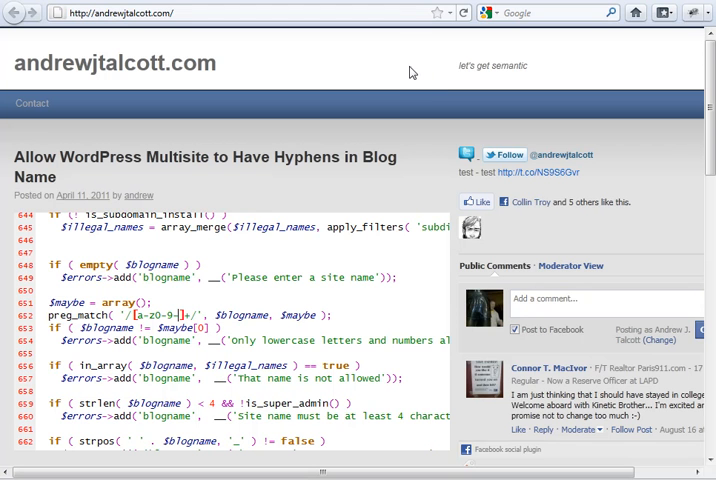
pyautogui.moveTo(348, 60)
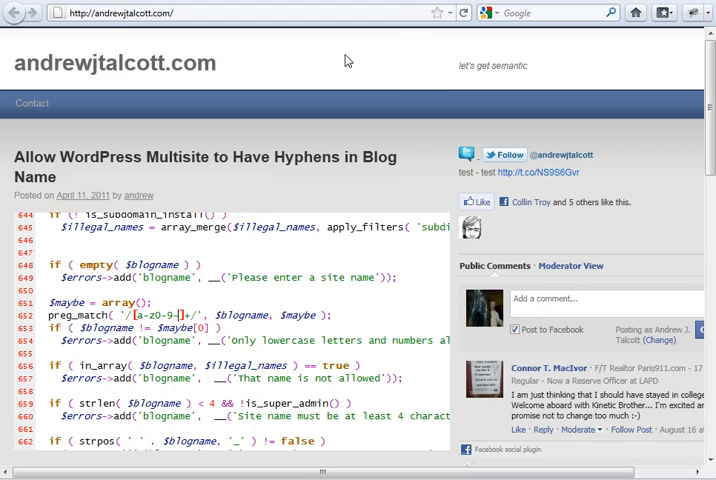
pyautogui.rightClick(330, 60)
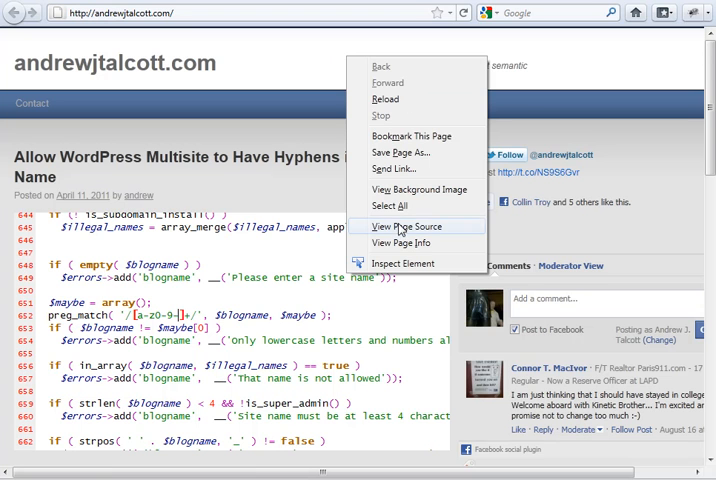
pyautogui.click(406, 226)
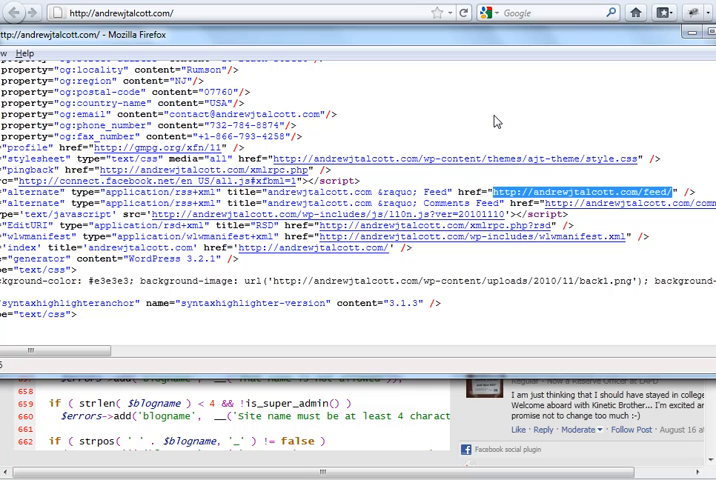
pyautogui.moveTo(516, 138)
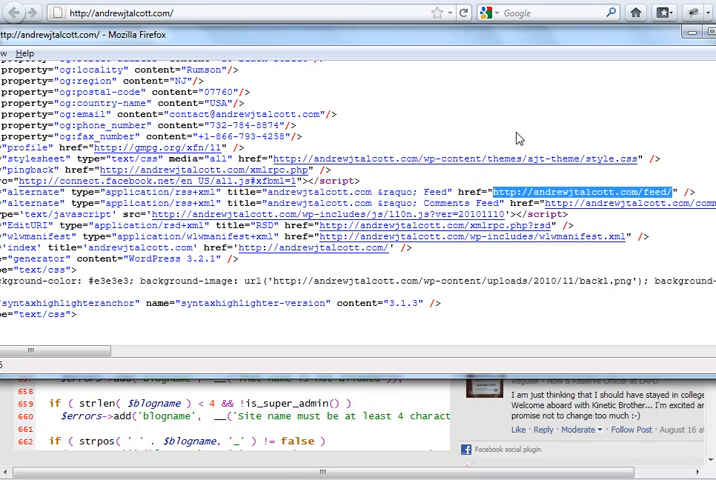
pyautogui.rightClick(590, 192)
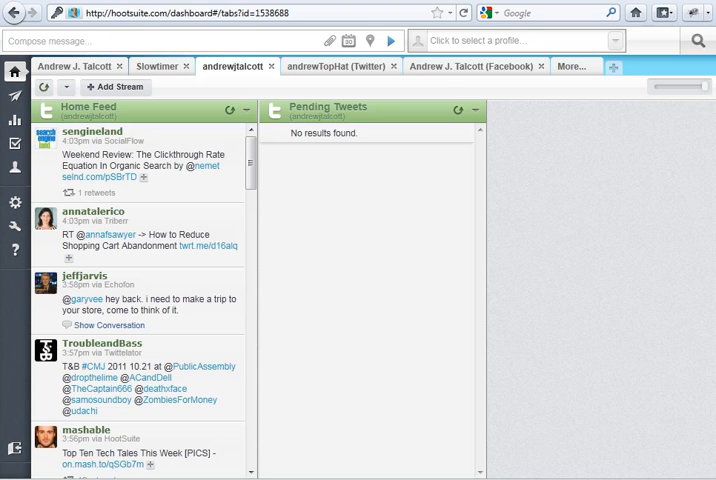
pyautogui.moveTo(14, 96)
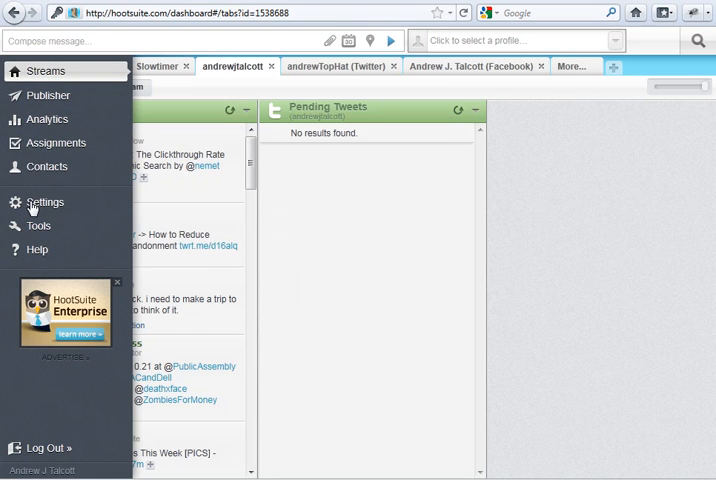
# Remove the existing andrewjtalcott.com feed from Settings > RSS/Atom and confirm, leaving no feeds listed.
pyautogui.click(44, 202)
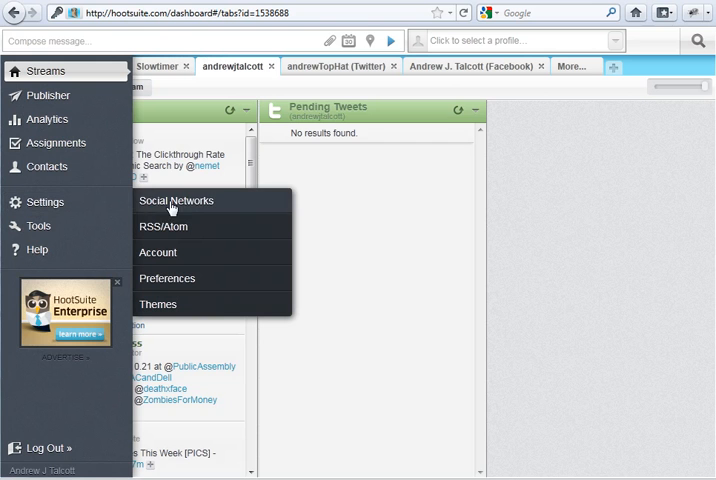
pyautogui.moveTo(162, 228)
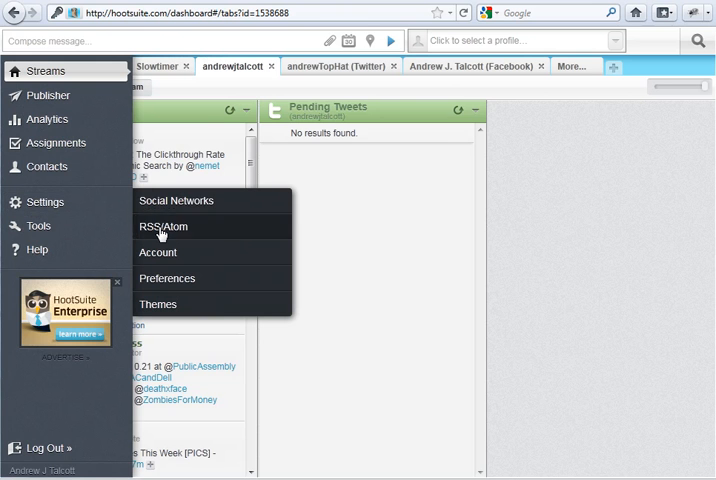
pyautogui.click(164, 226)
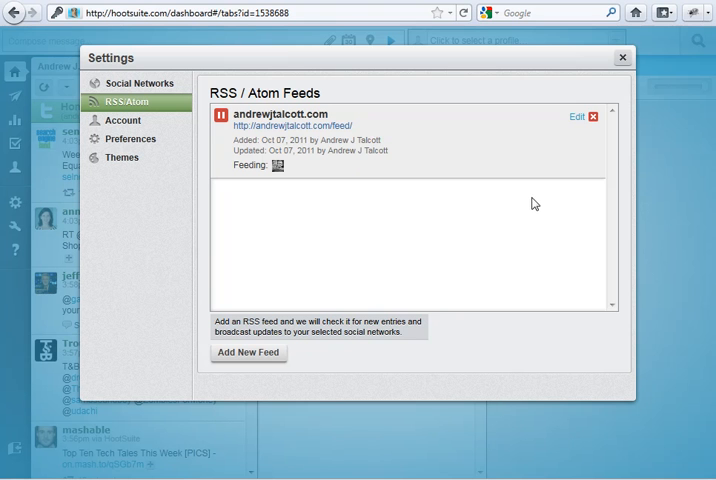
pyautogui.moveTo(548, 132)
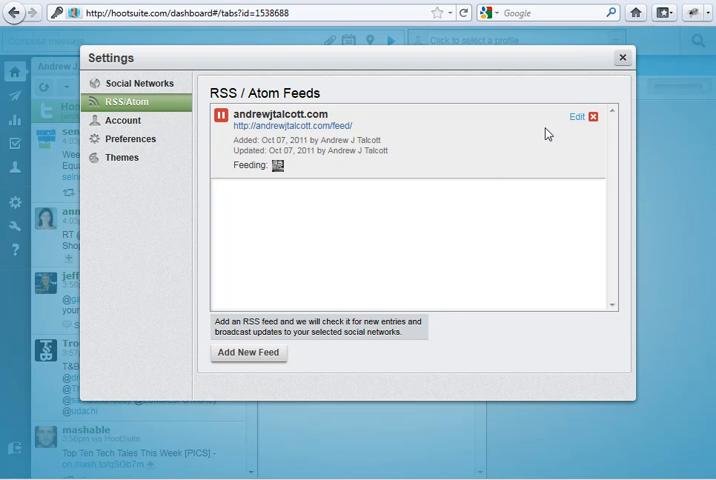
pyautogui.click(600, 116)
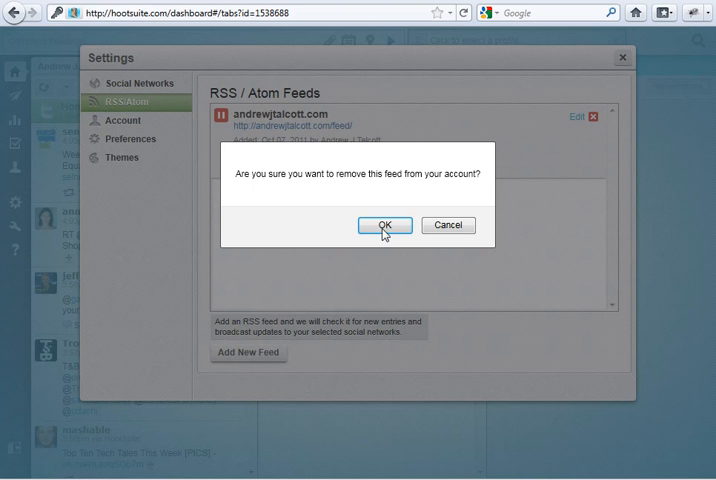
pyautogui.click(384, 224)
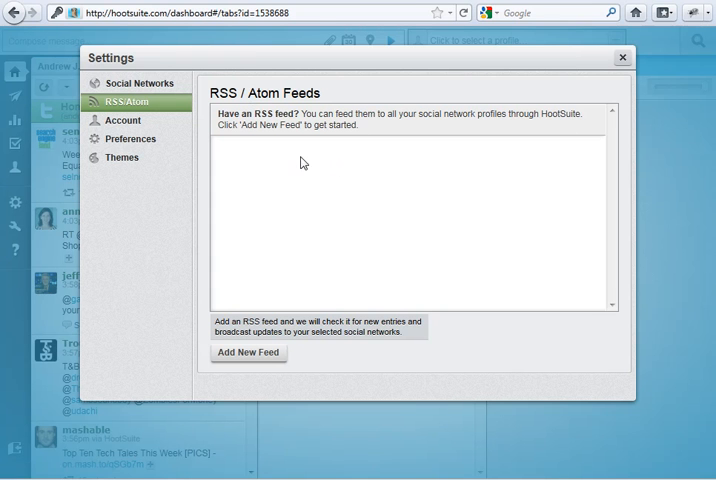
pyautogui.moveTo(372, 140)
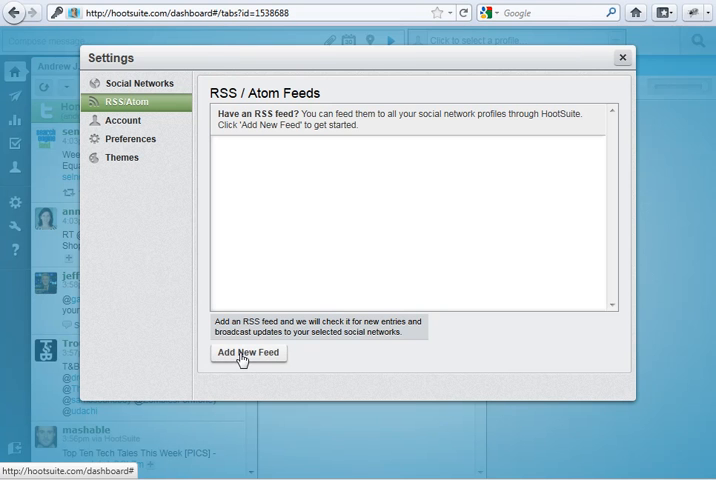
pyautogui.click(248, 352)
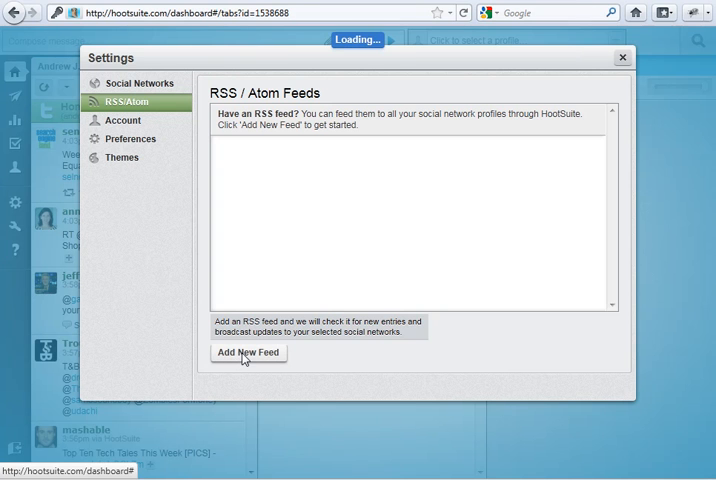
pyautogui.click(248, 352)
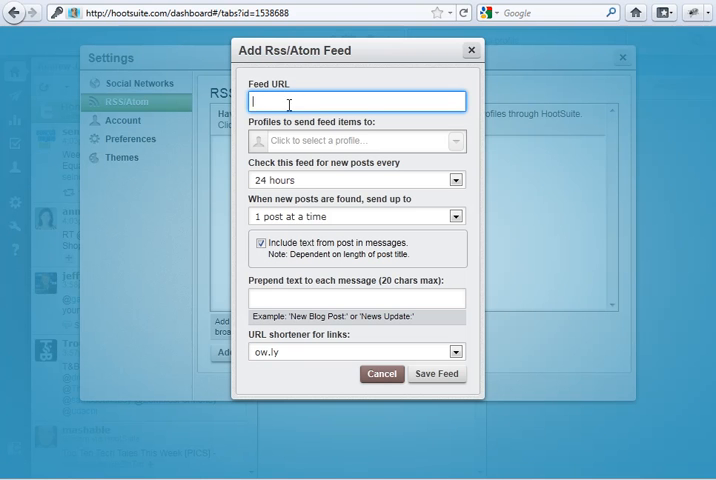
pyautogui.write('http://andrewjtalcott.com/feed/')
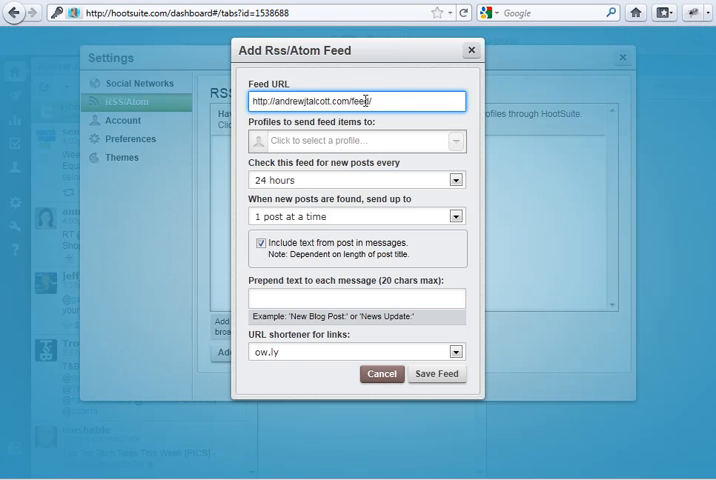
pyautogui.moveTo(420, 136)
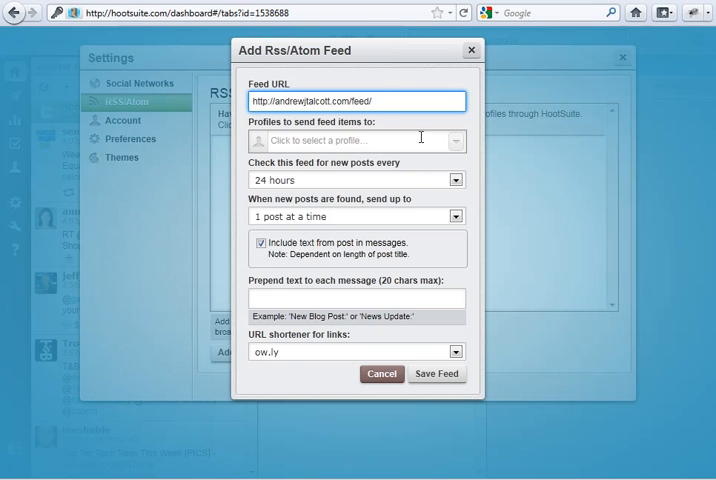
pyautogui.click(356, 140)
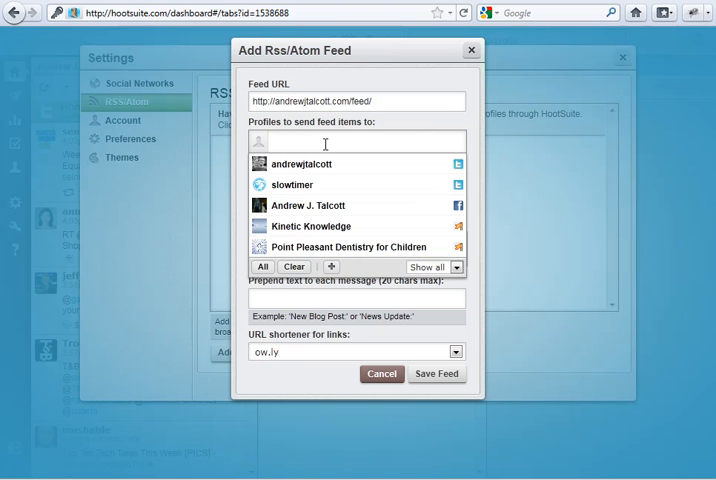
pyautogui.click(356, 140)
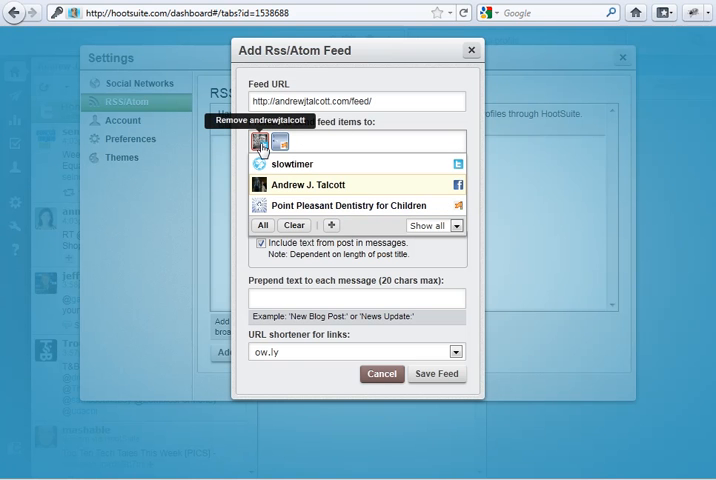
pyautogui.moveTo(280, 142)
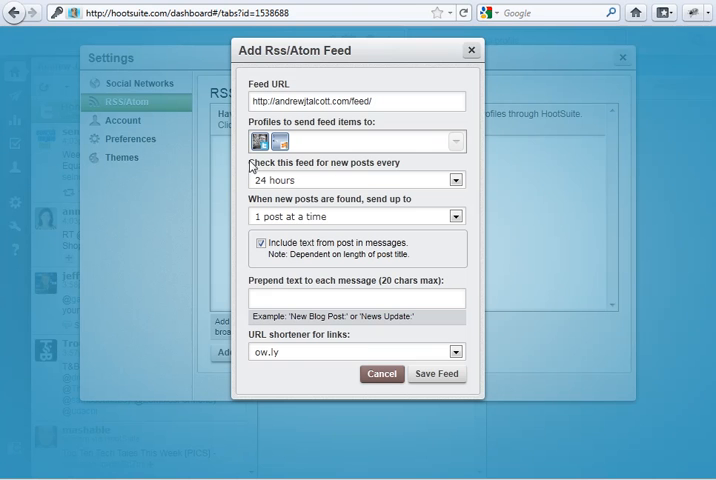
pyautogui.moveTo(362, 188)
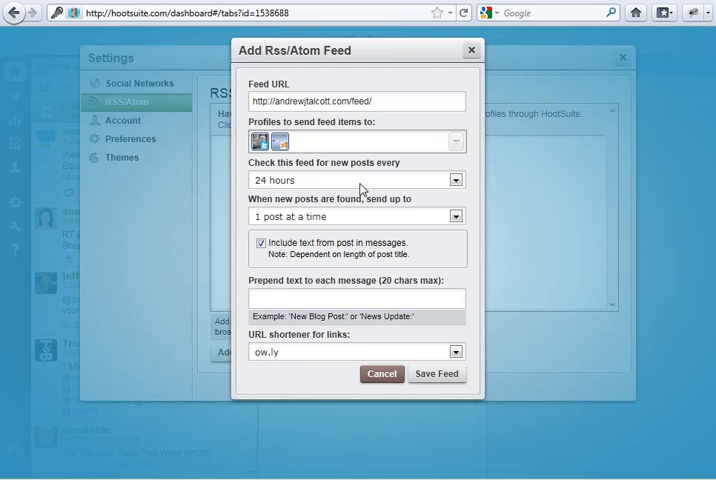
pyautogui.moveTo(340, 196)
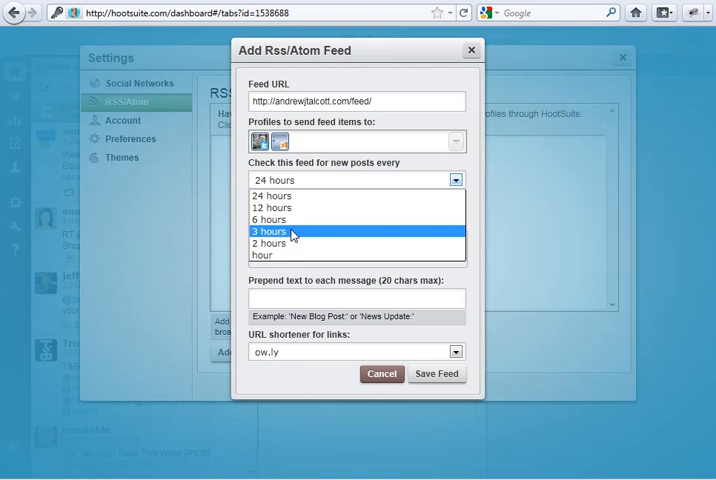
pyautogui.moveTo(284, 256)
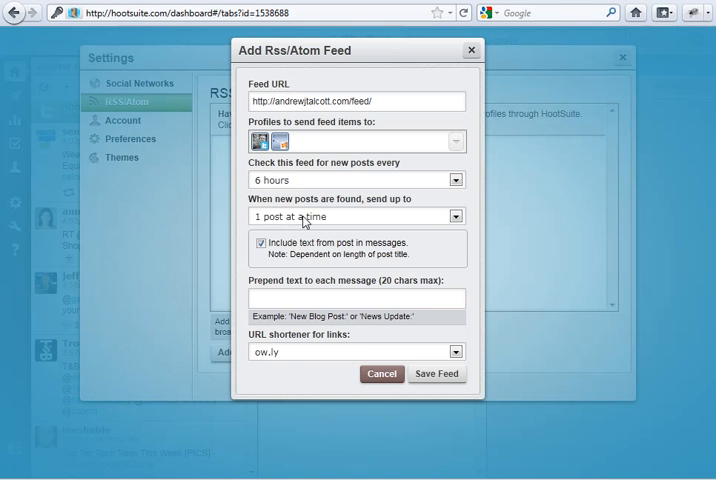
pyautogui.moveTo(324, 222)
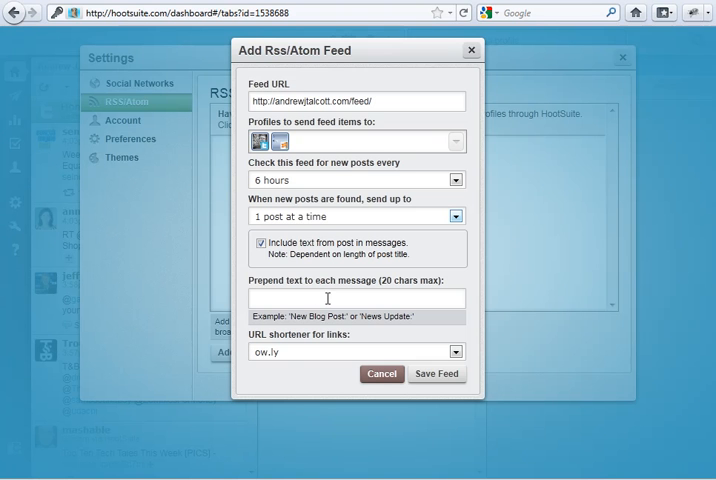
# Try prepend text '# hashtag New Post:', clear it, keep ow.ly as the link shortener and save the feed.
pyautogui.write('#')
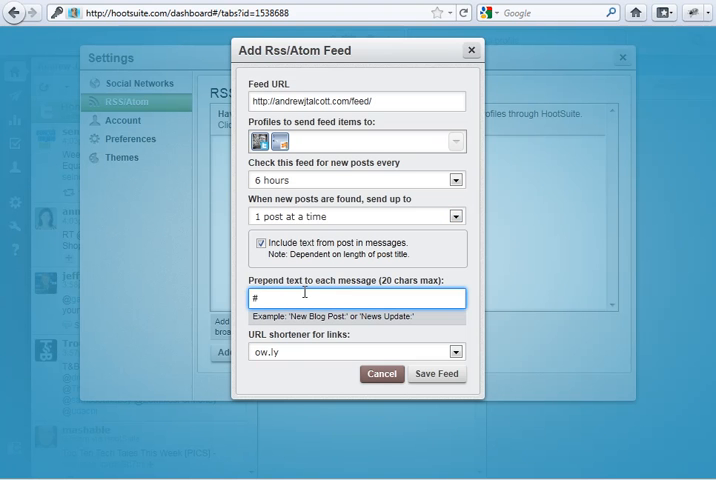
pyautogui.write('hashtag')
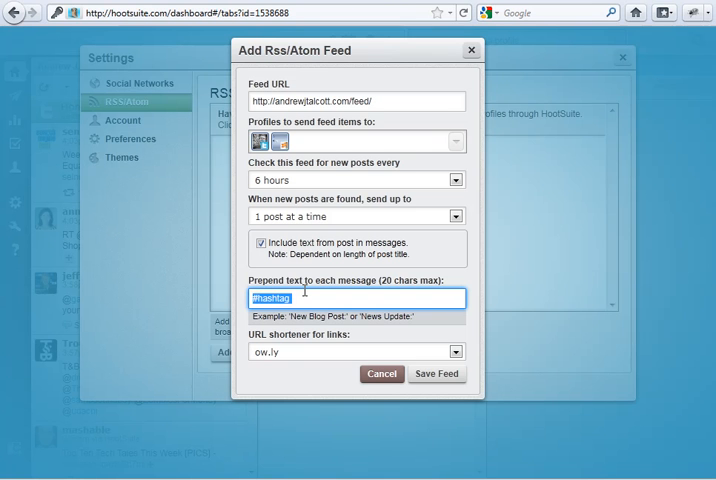
pyautogui.write('New')
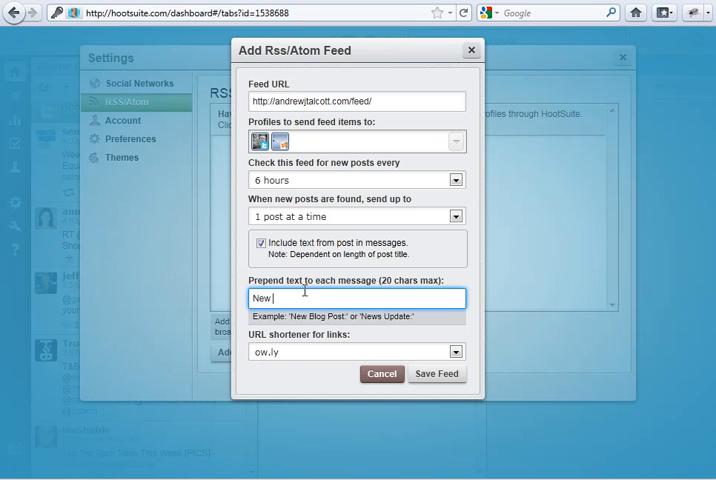
pyautogui.write('Post:')
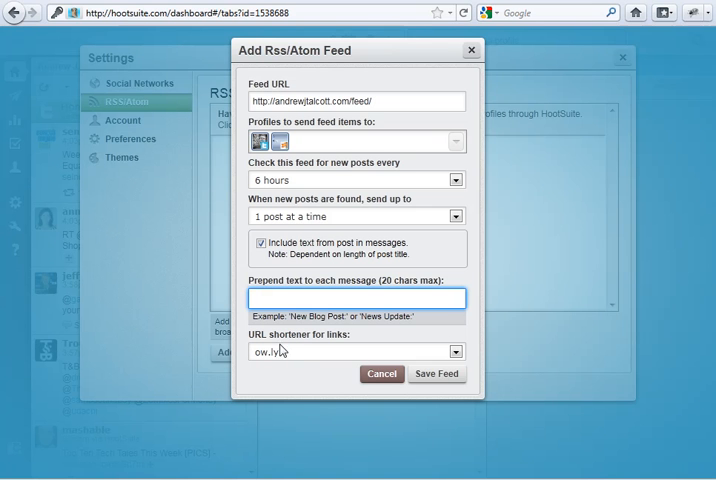
pyautogui.moveTo(456, 356)
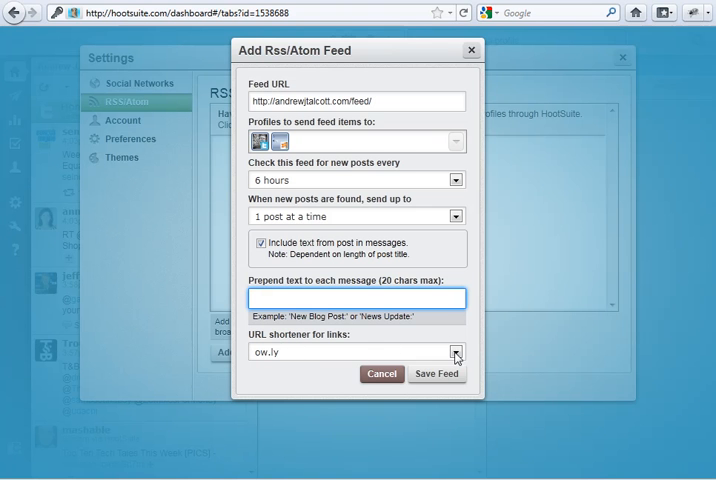
pyautogui.click(456, 352)
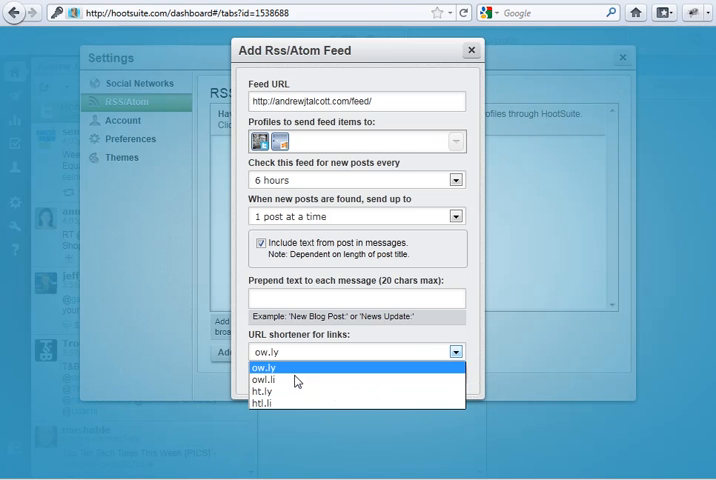
pyautogui.moveTo(290, 376)
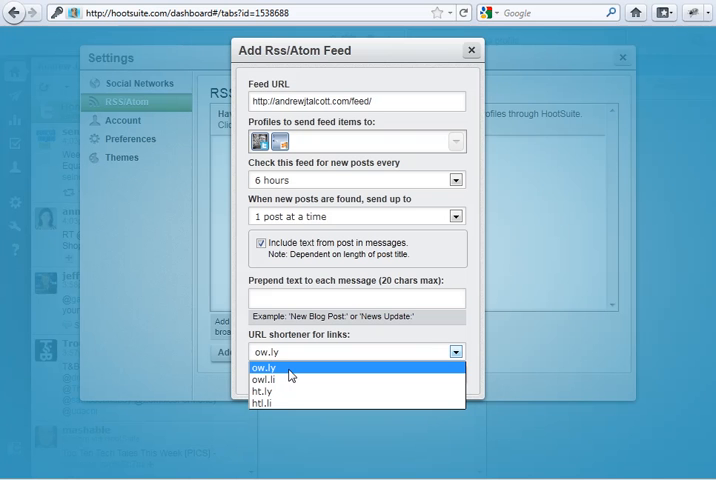
pyautogui.moveTo(268, 392)
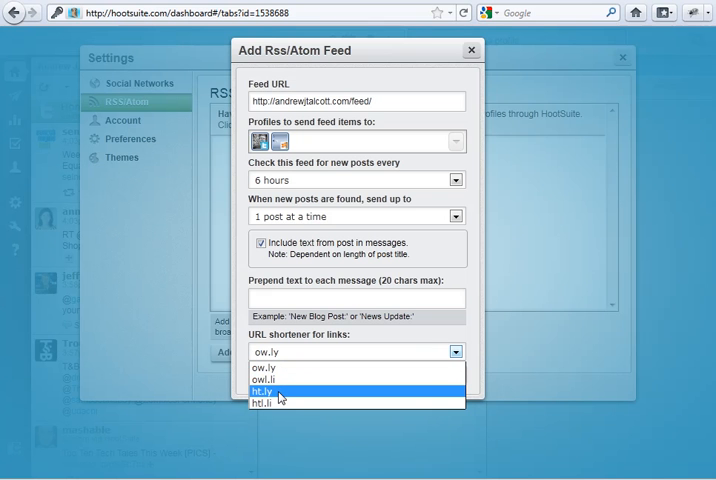
pyautogui.moveTo(272, 392)
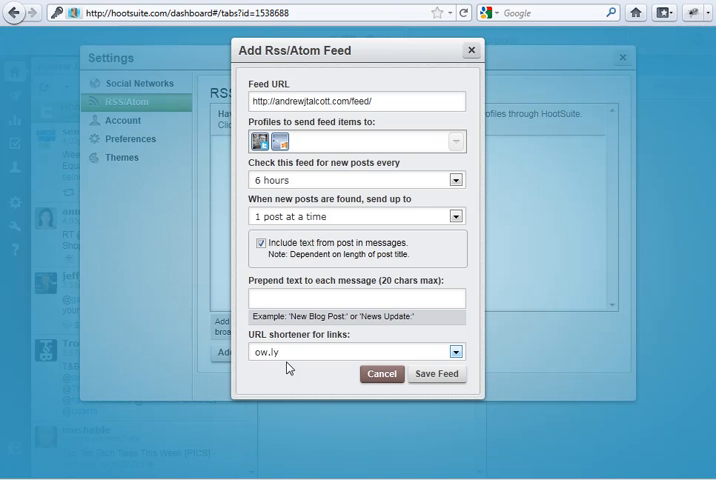
pyautogui.click(436, 372)
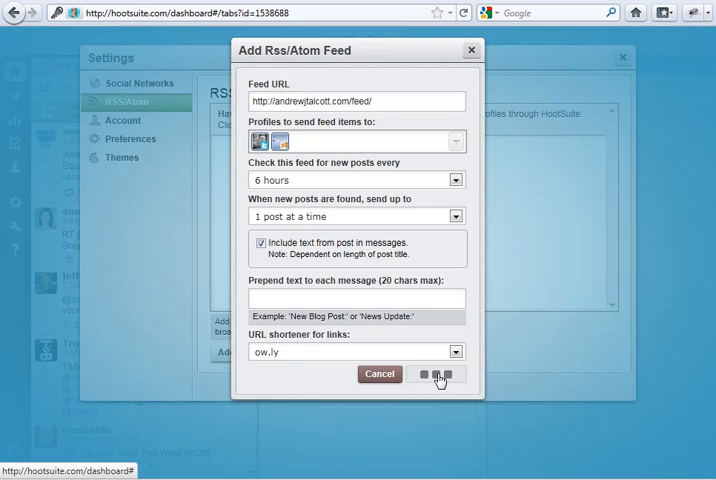
# Review the saved andrewjtalcott.com feed listed in RSS/Atom settings with its address and added date.
pyautogui.click(436, 372)
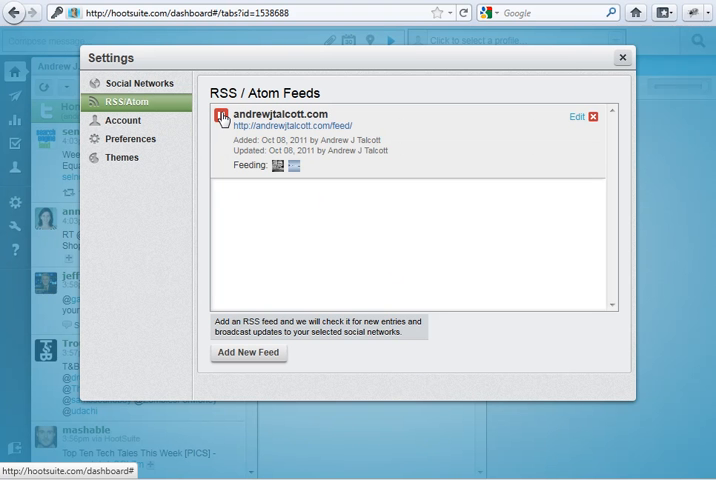
pyautogui.moveTo(222, 120)
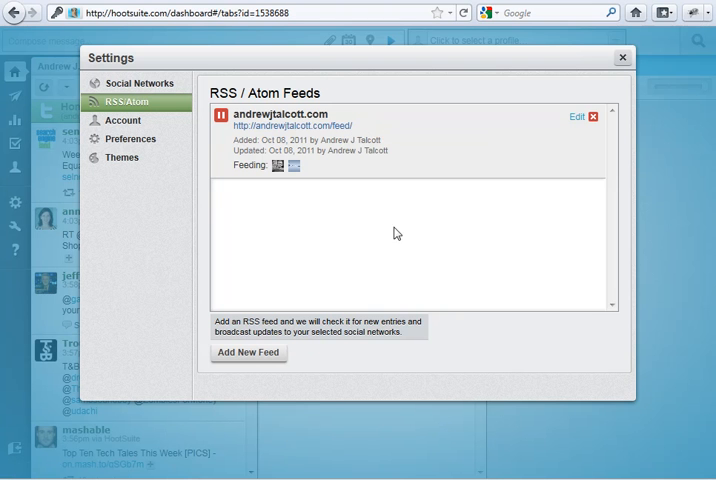
pyautogui.moveTo(412, 160)
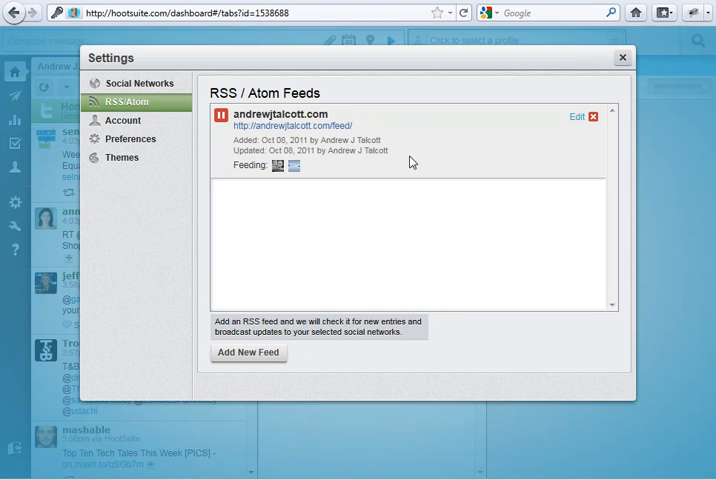
pyautogui.moveTo(416, 166)
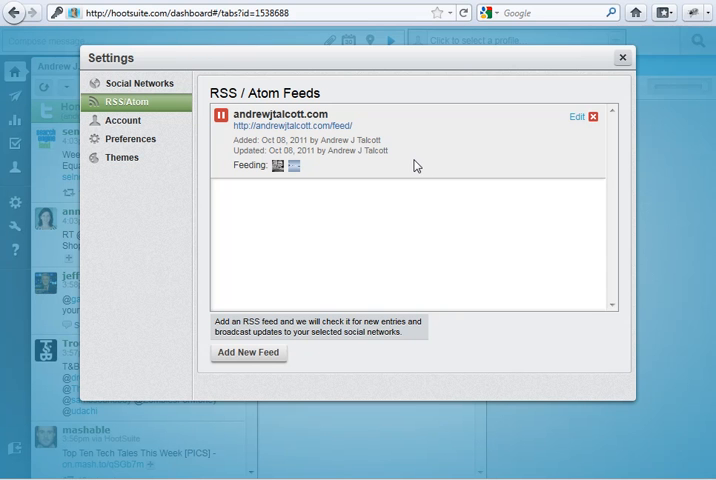
pyautogui.moveTo(424, 176)
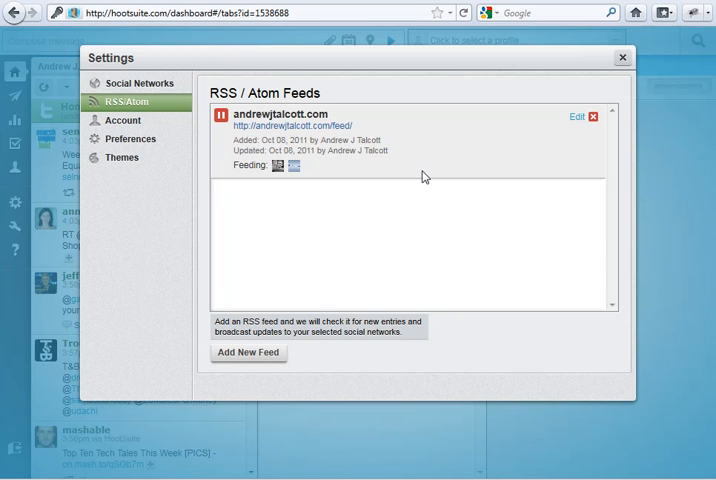
pyautogui.moveTo(420, 178)
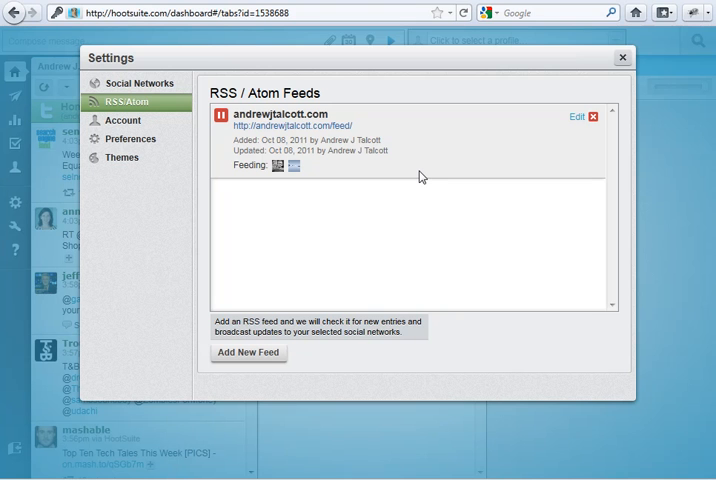
pyautogui.moveTo(396, 176)
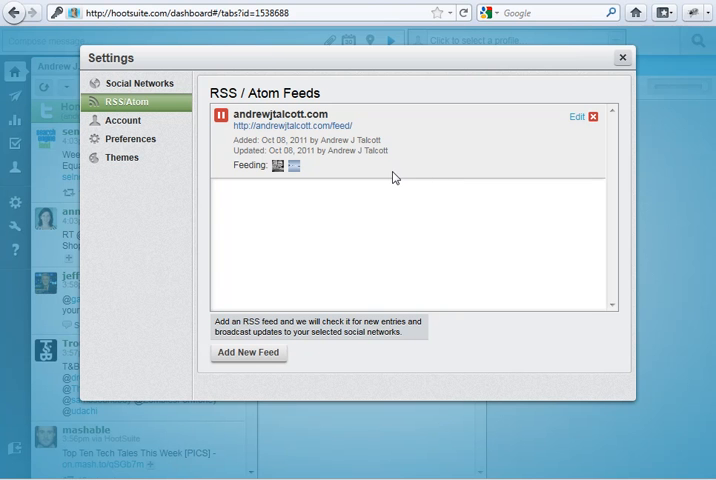